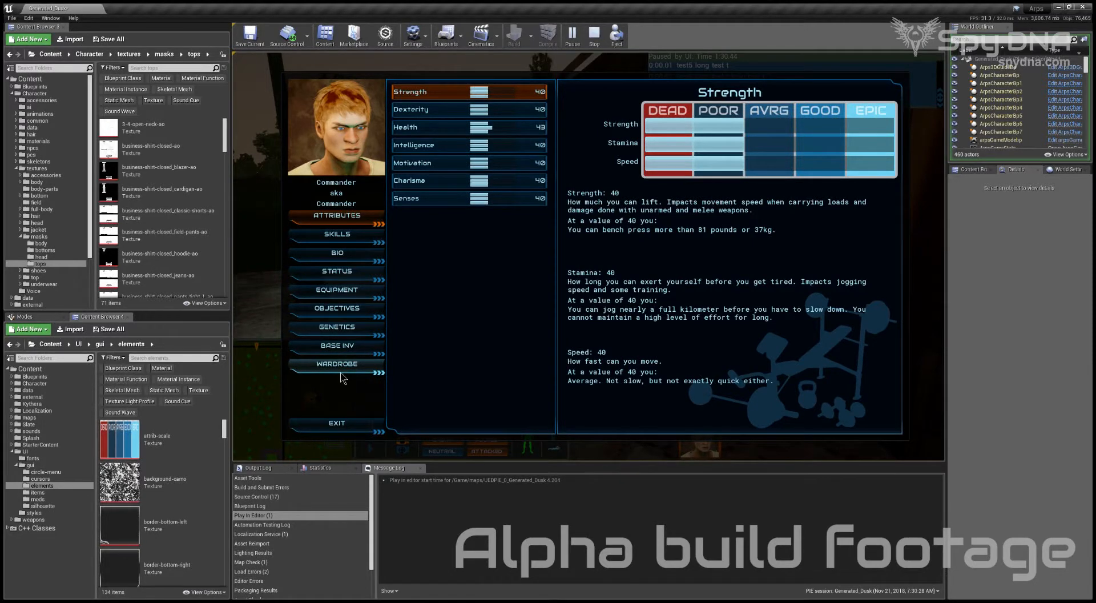
pyautogui.moveTo(340, 370)
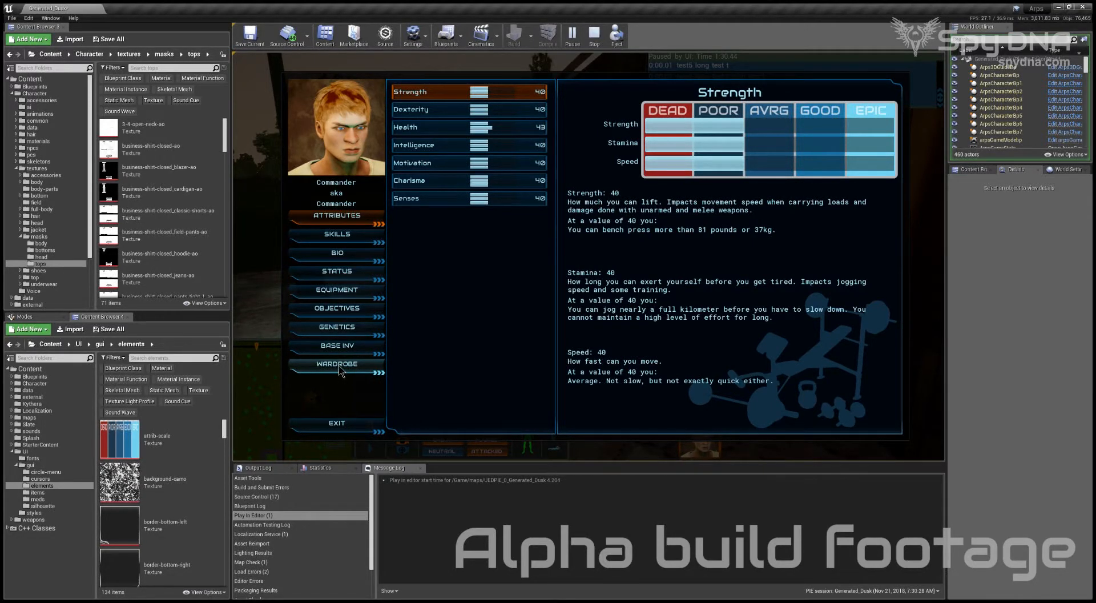
# Step: Switch the character menu from the commander's attributes to the WARDROBE outfit list
pyautogui.click(336, 364)
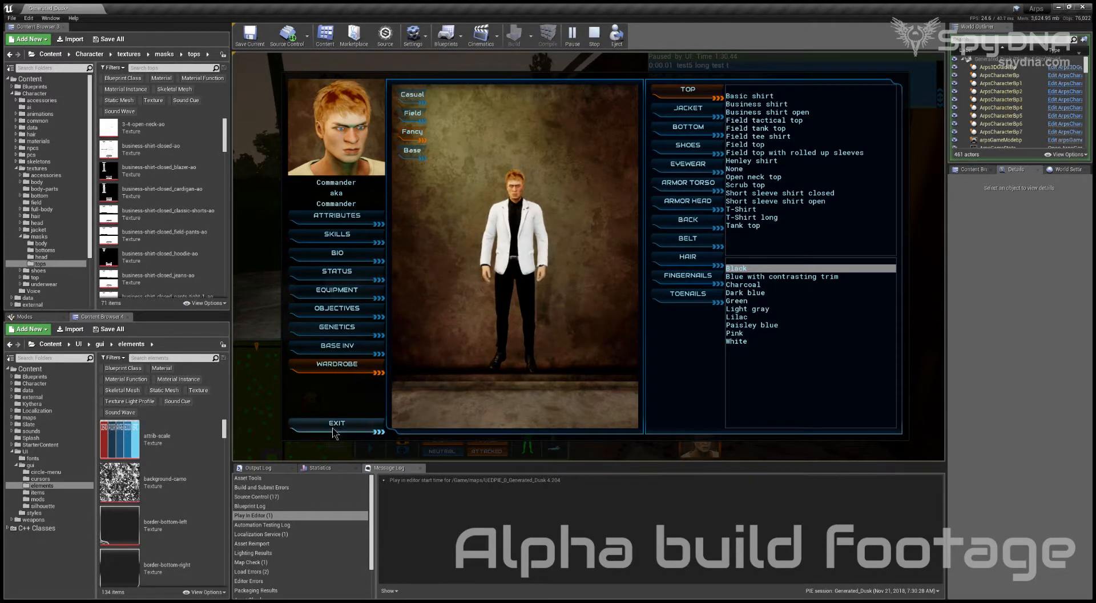
# Step: Exit the character menu and resume the street scene with the commander in the white jacket
pyautogui.click(336, 422)
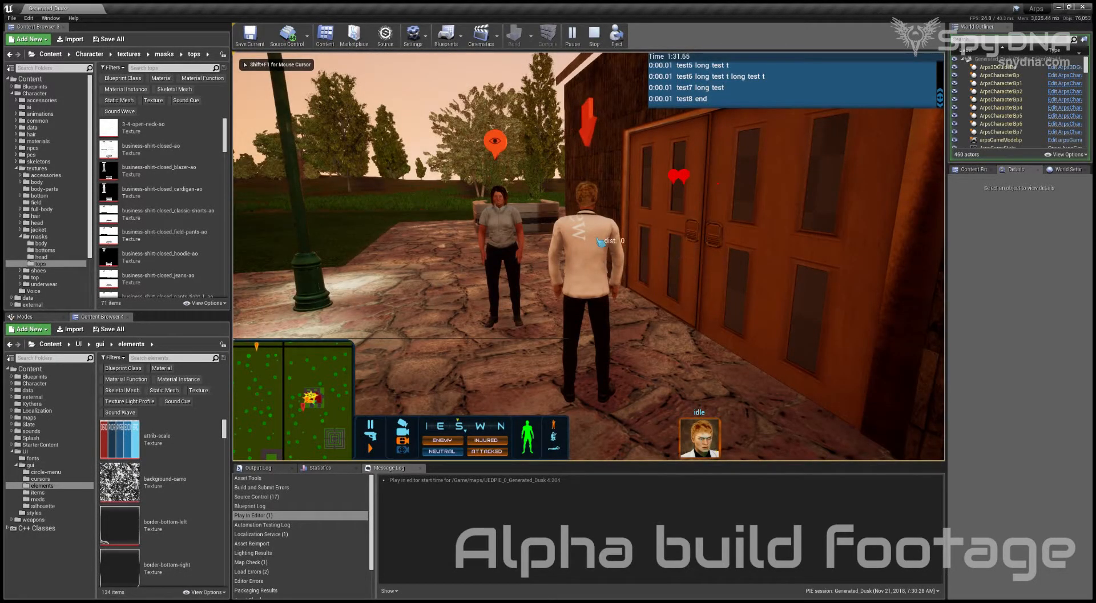